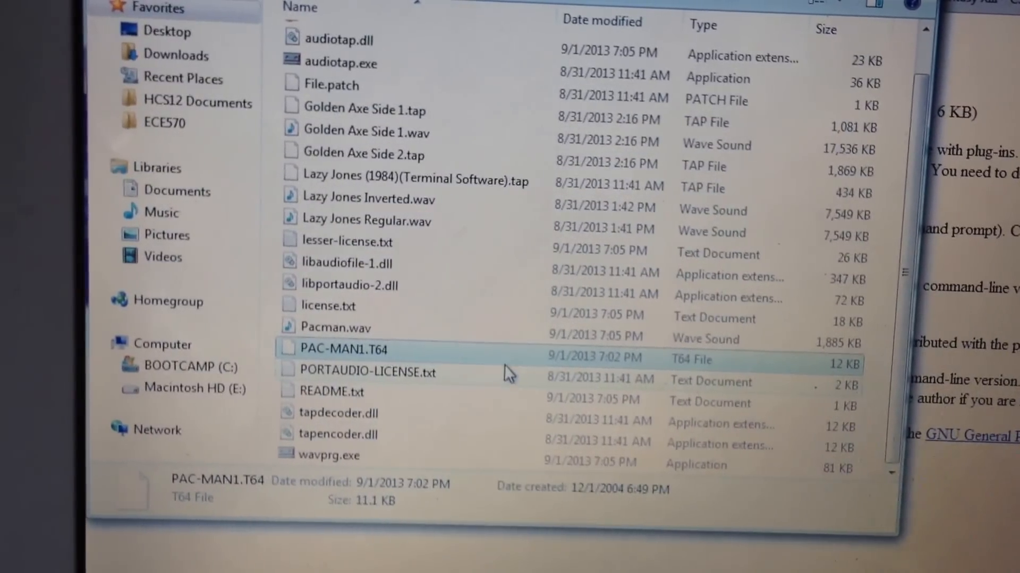
pyautogui.moveTo(468, 361)
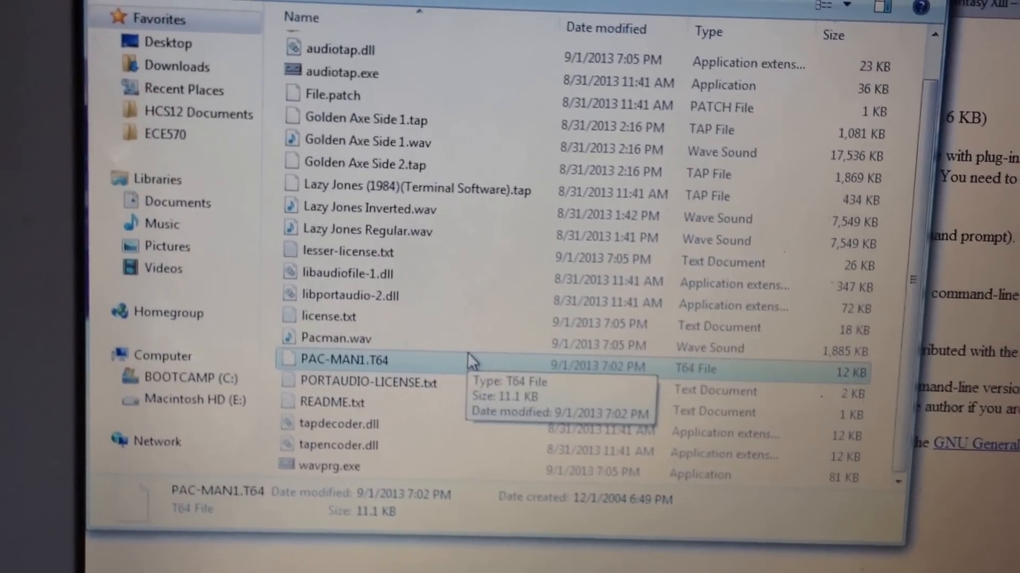
# - Launch wavprg.exe from the audiotap folder and run it despite the unverified-publisher warning
pyautogui.scroll(-3)
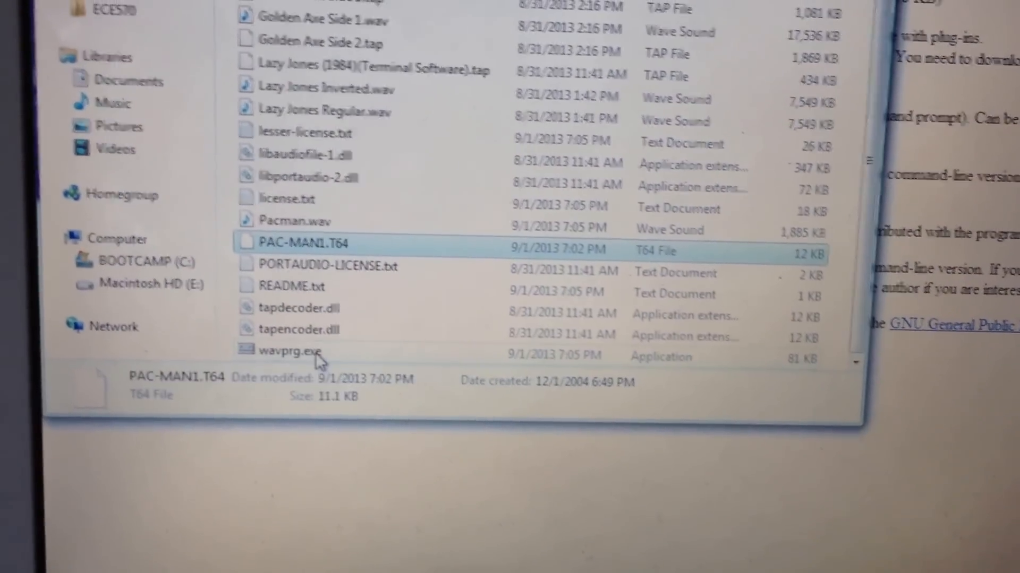
pyautogui.doubleClick(285, 351)
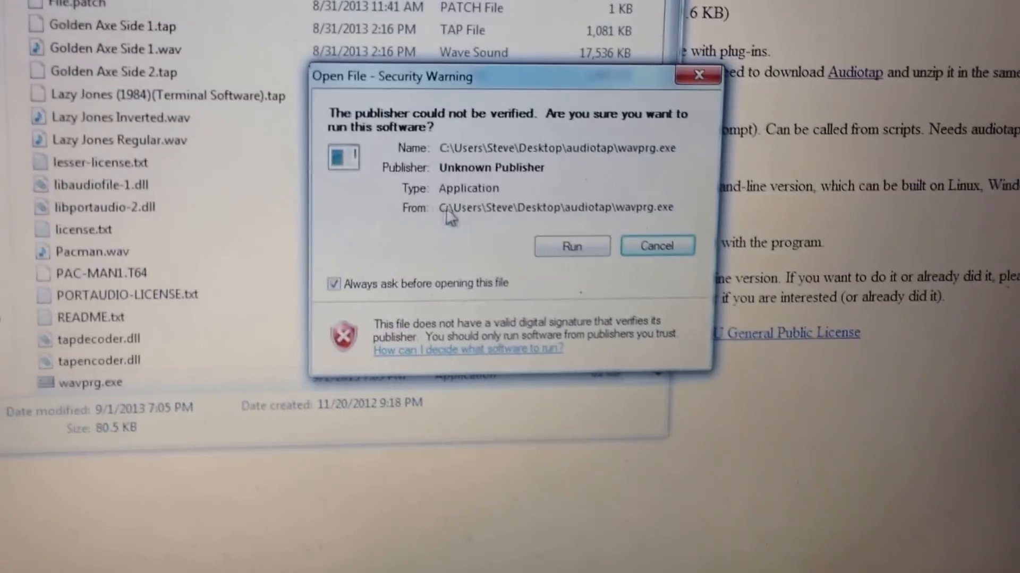
pyautogui.click(571, 246)
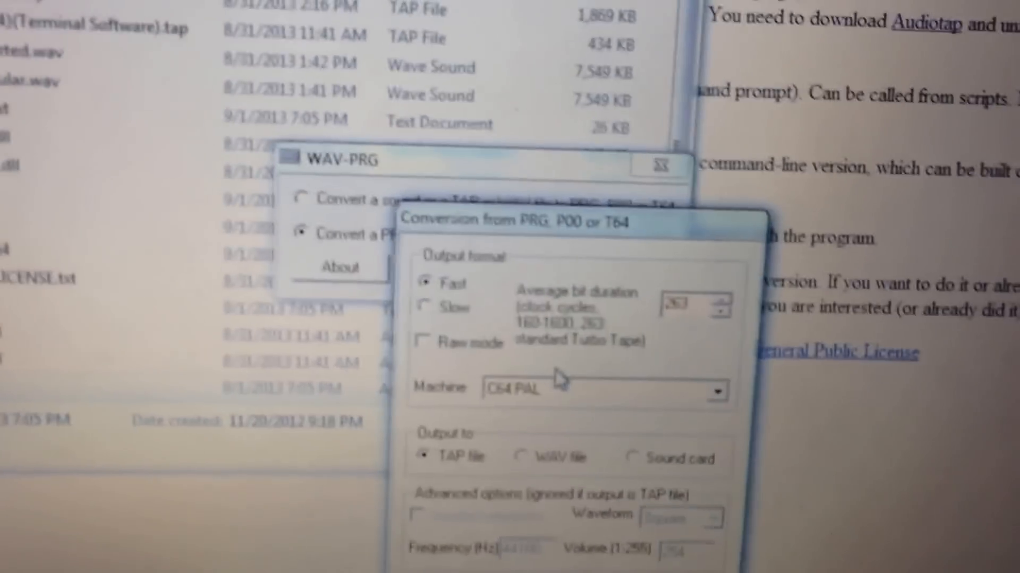
# - Convert for a C64 NTSC machine, outputting a WAV file with inverted waveform, and confirm
pyautogui.click(735, 387)
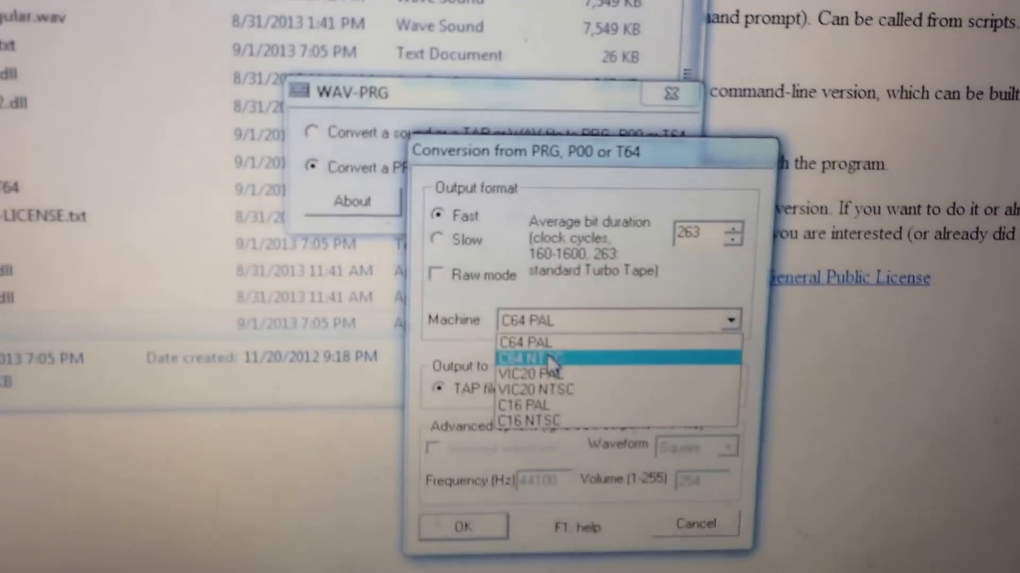
pyautogui.click(532, 359)
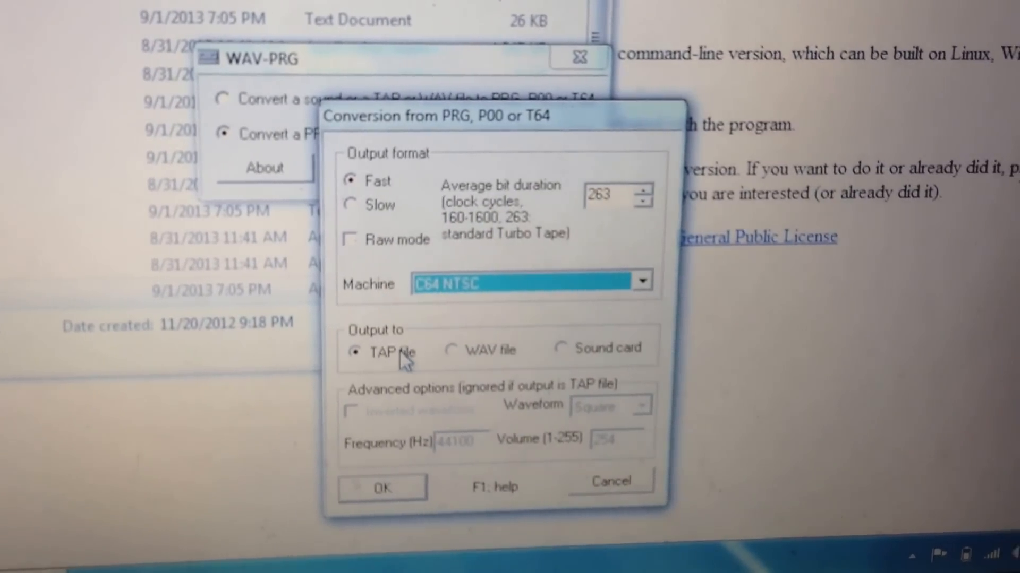
pyautogui.click(450, 349)
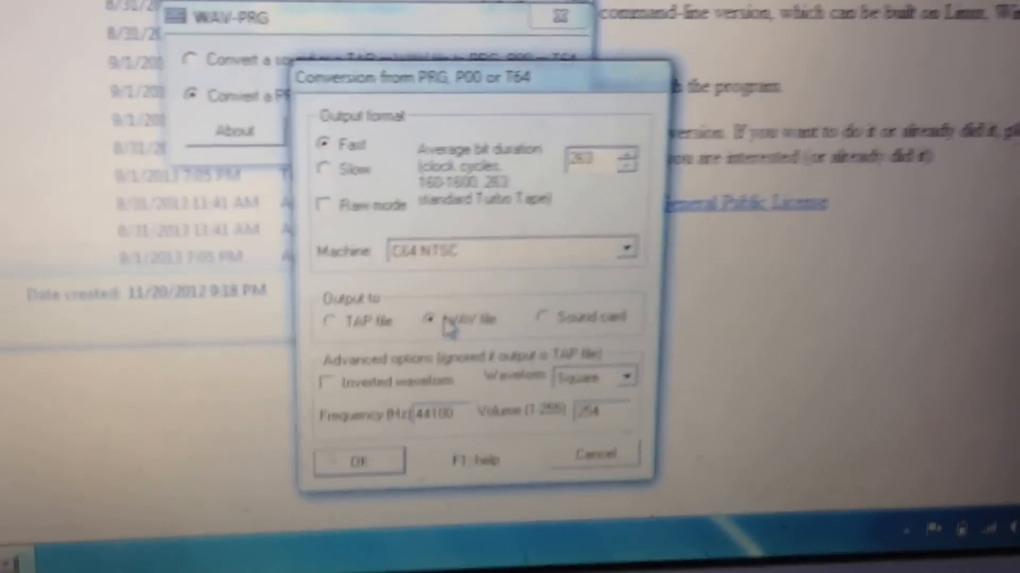
pyautogui.moveTo(484, 76); pyautogui.dragTo(544, 21)
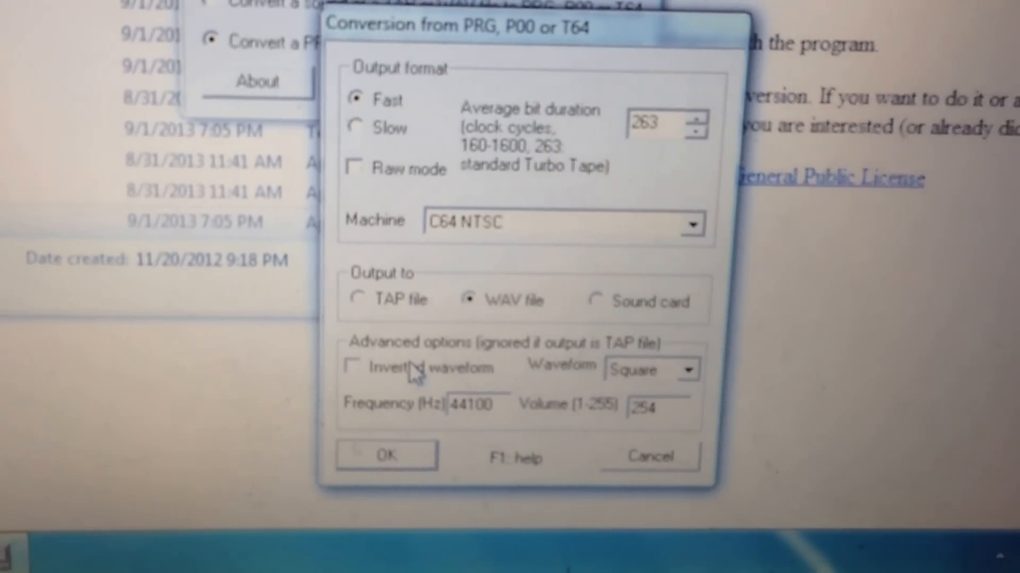
pyautogui.click(351, 368)
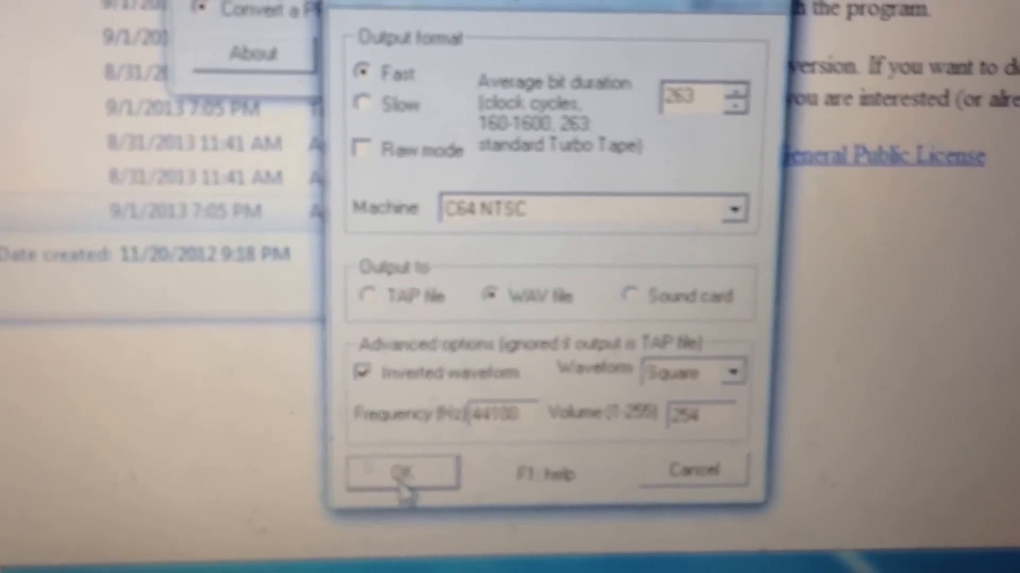
pyautogui.click(401, 472)
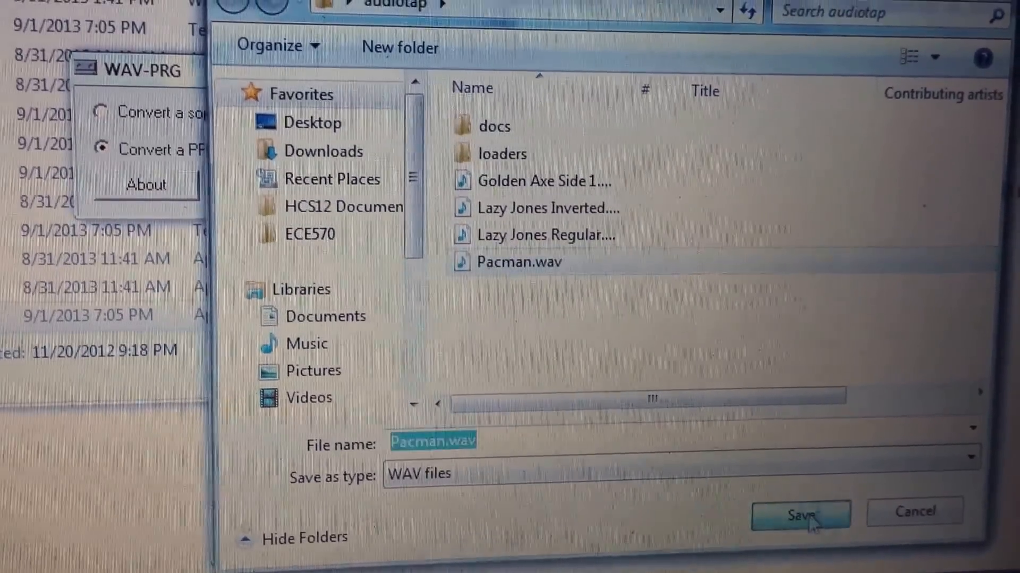
# - Decline overwriting Pacman.wav and save the output as pacman2.wav in the audiotap folder
pyautogui.click(801, 516)
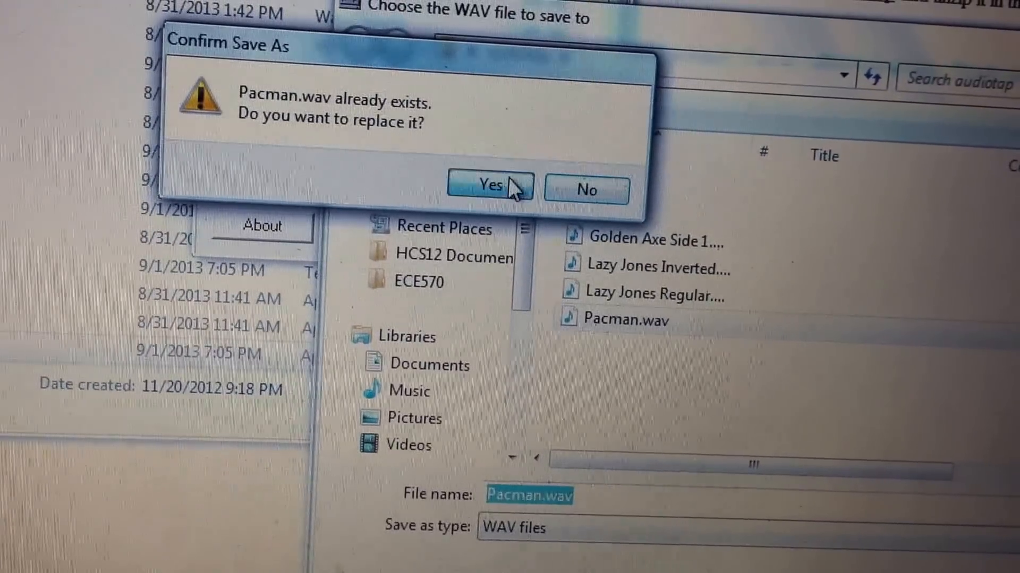
pyautogui.click(490, 184)
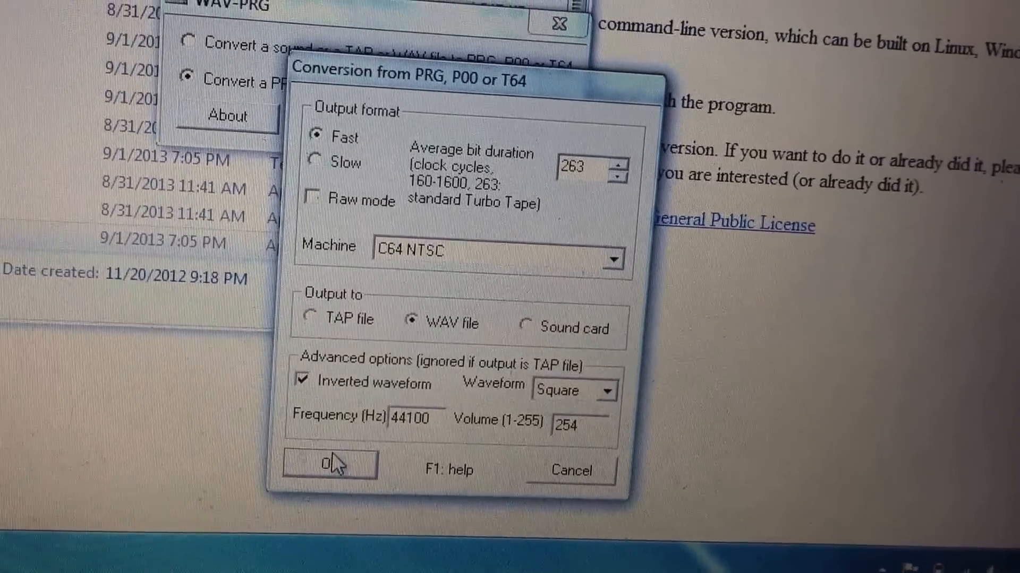
pyautogui.click(329, 464)
pyautogui.write('pacman2')
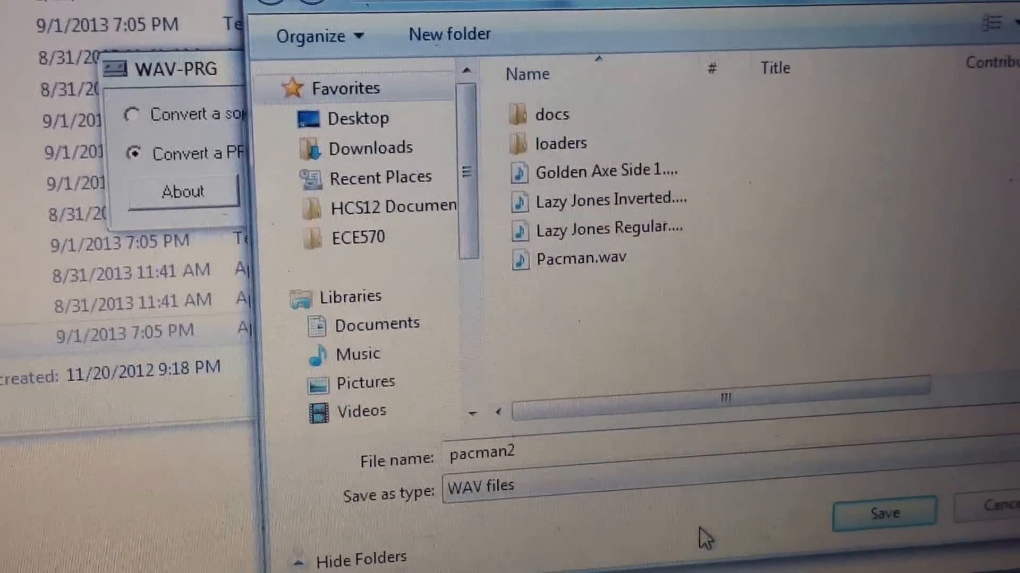
pyautogui.click(883, 513)
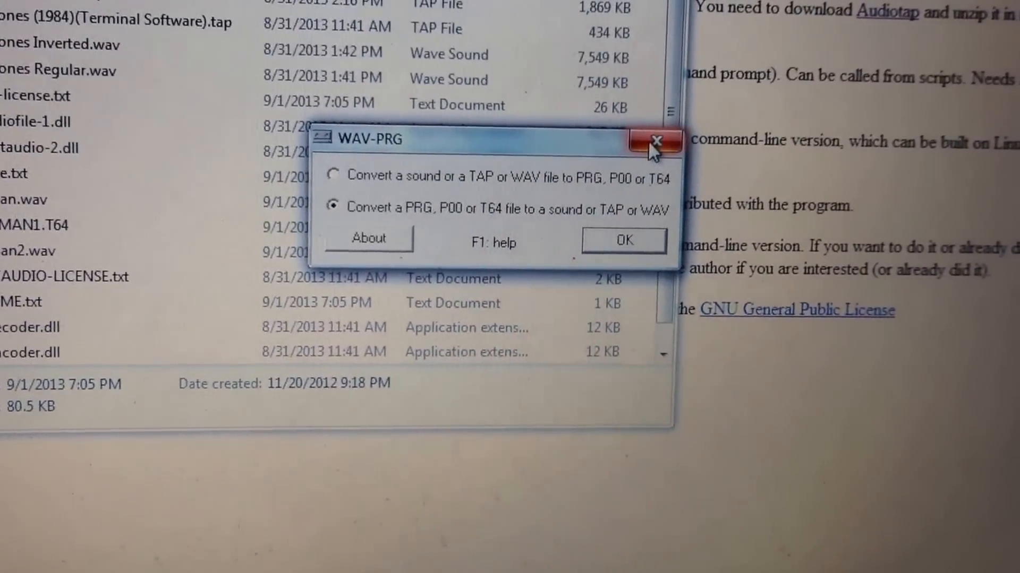
# - Close WAV-PRG, start audiotap.exe and choose converting a TAP to a WAV file
pyautogui.click(655, 141)
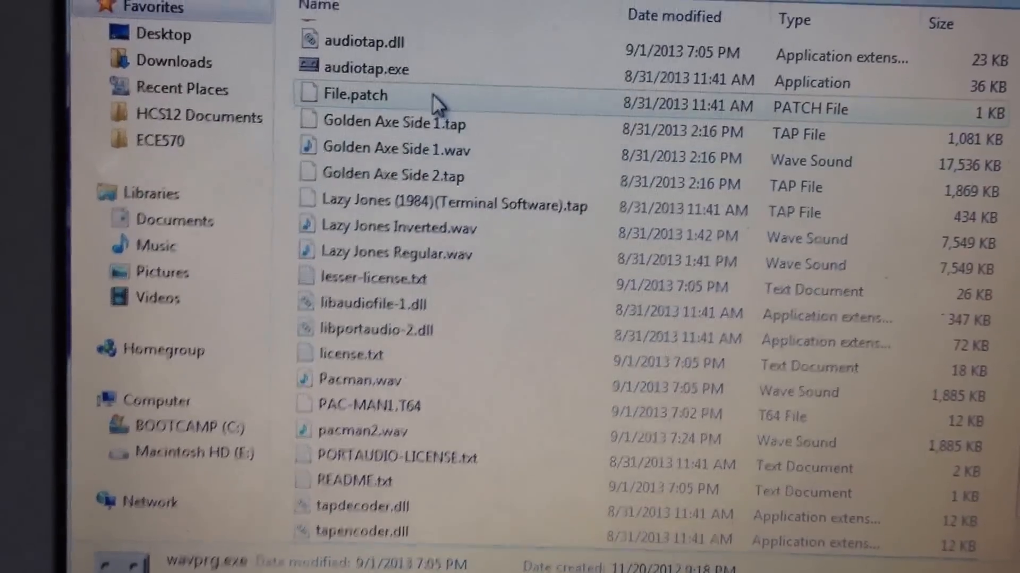
pyautogui.doubleClick(367, 68)
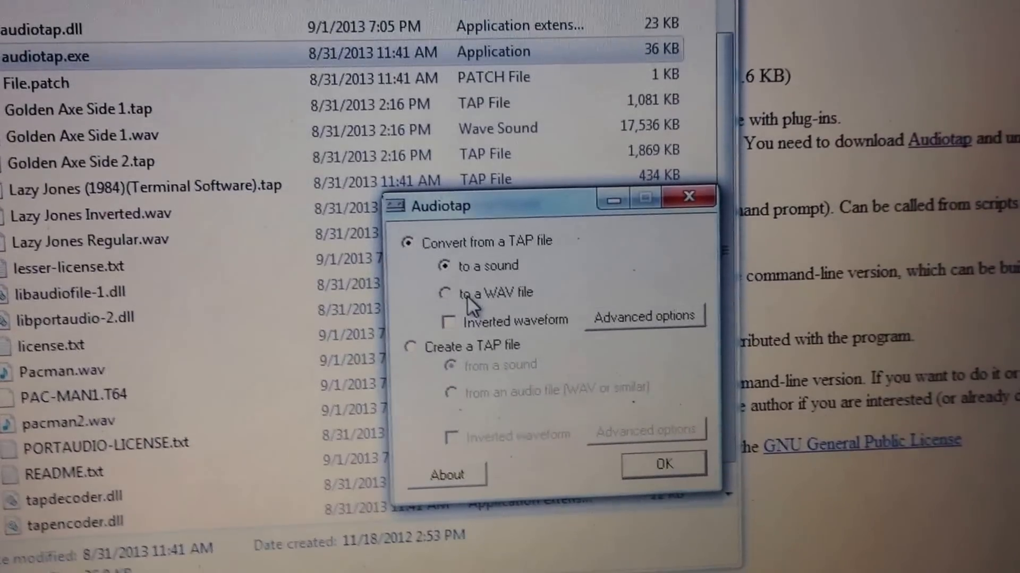
pyautogui.click(444, 293)
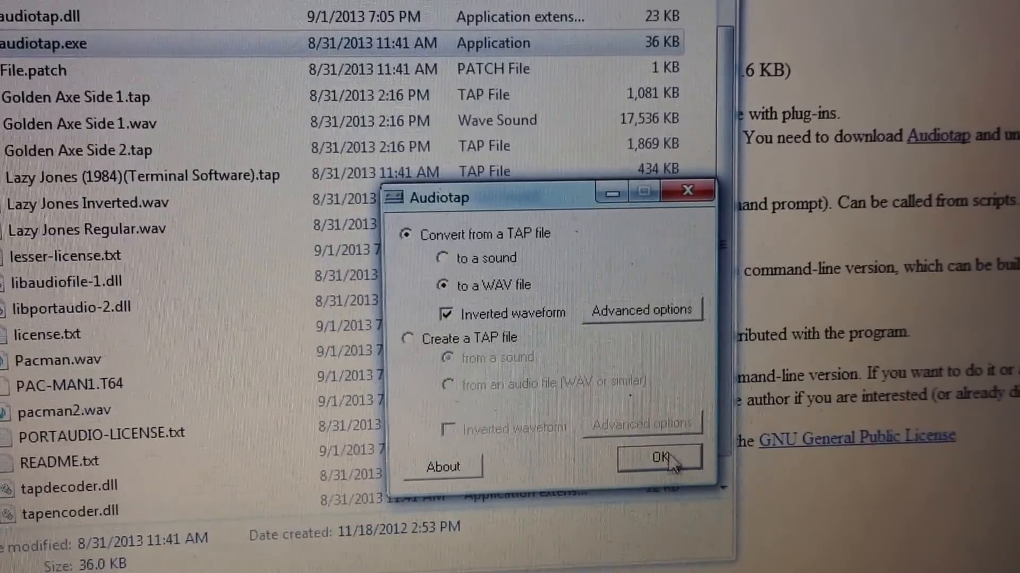
# - Proceed to the TAP file chooser, then cancel and close Audiotap without converting
pyautogui.click(659, 456)
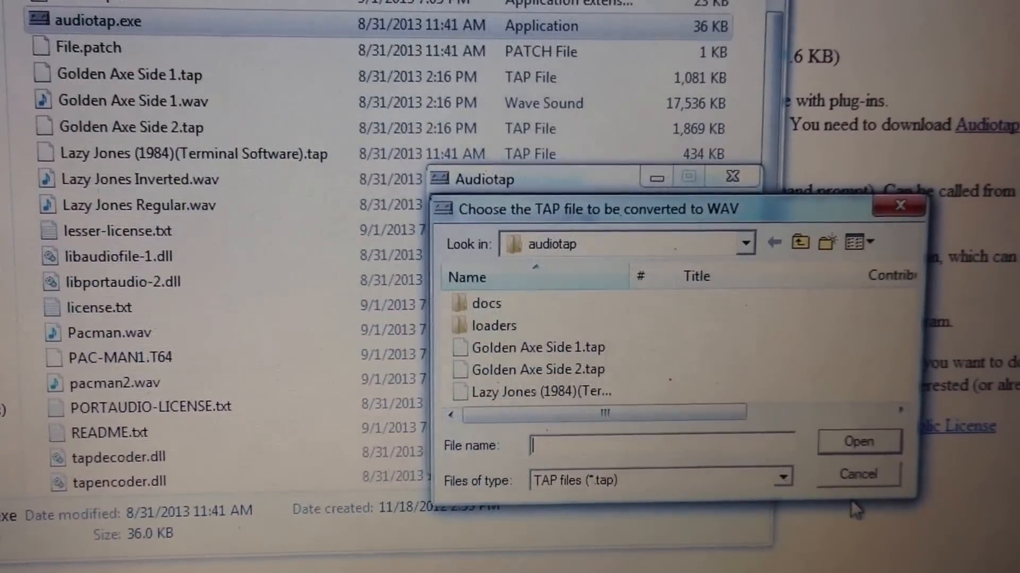
pyautogui.click(856, 473)
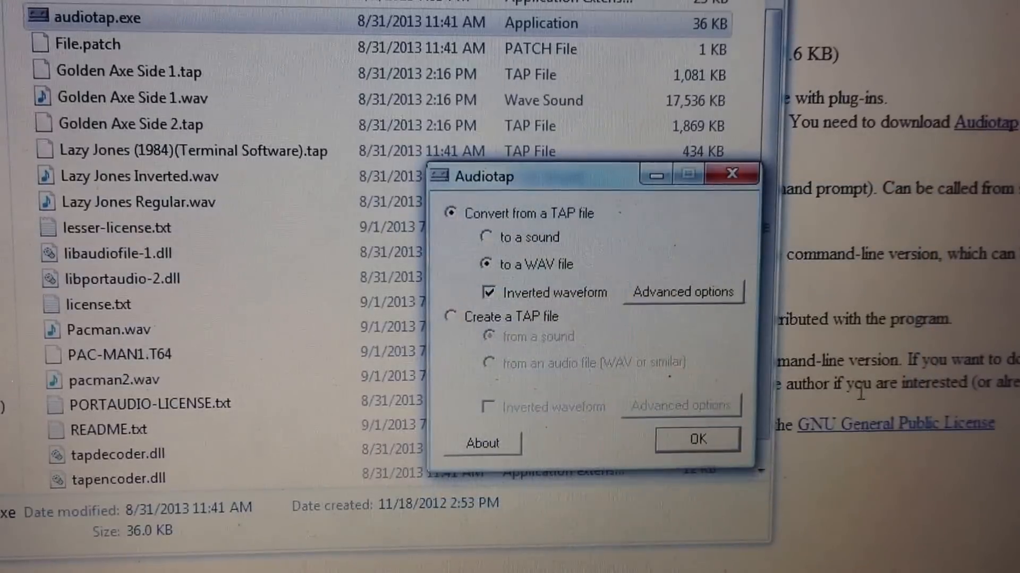
pyautogui.click(696, 438)
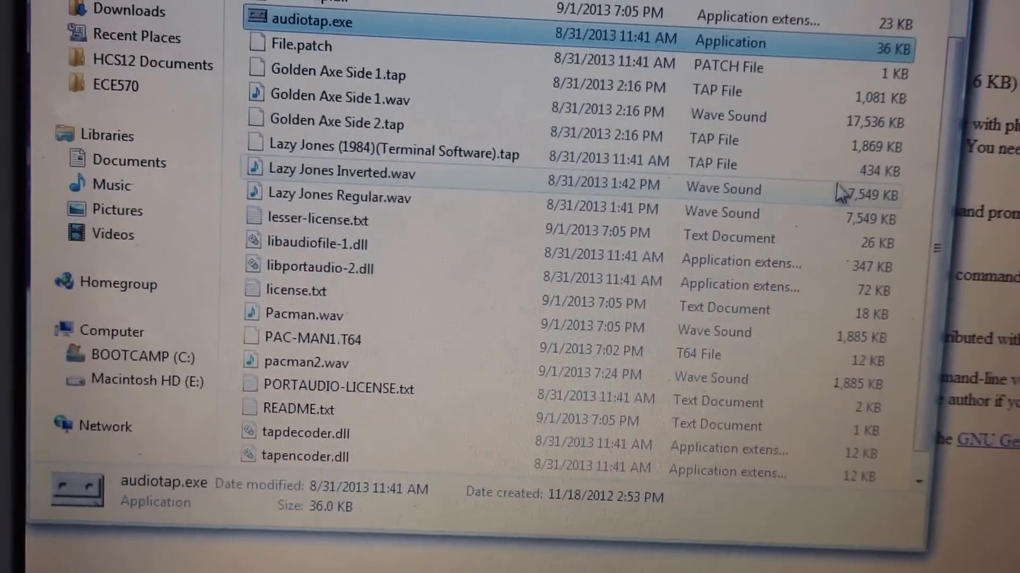
# - Play pacman2.wav from the audiotap folder in Windows Media Player, then pause it
pyautogui.scroll(-3)
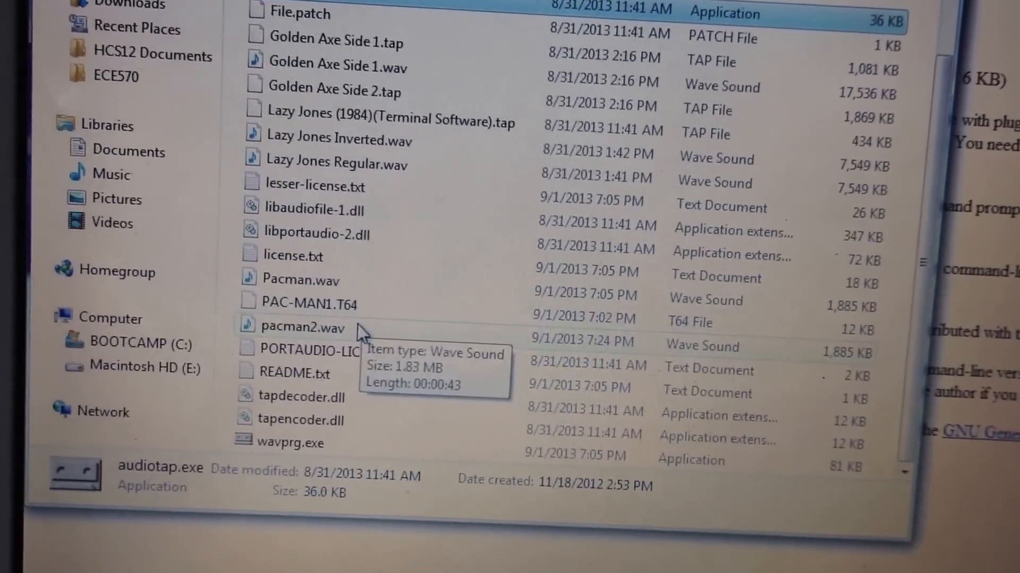
pyautogui.doubleClick(302, 327)
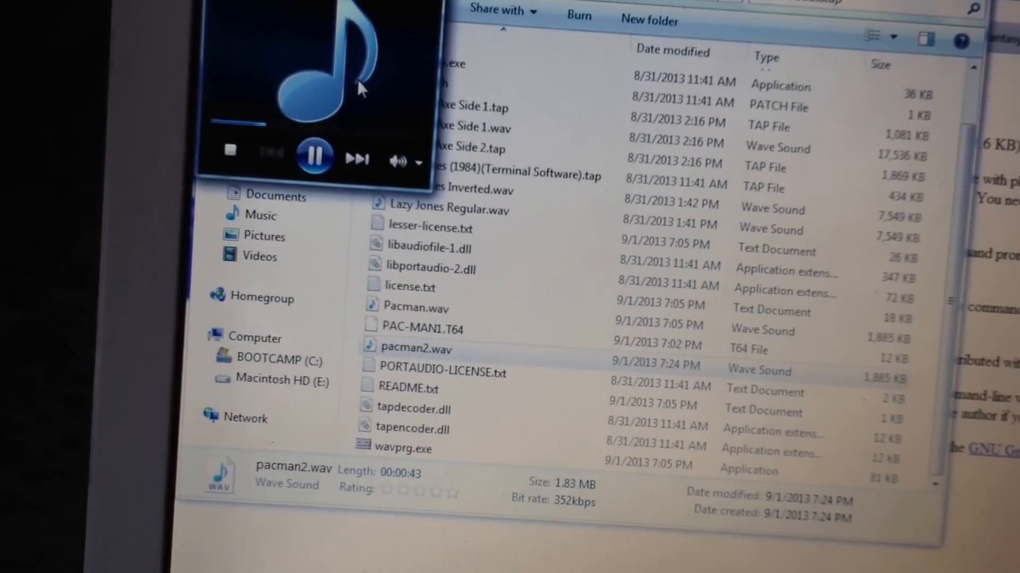
pyautogui.click(314, 155)
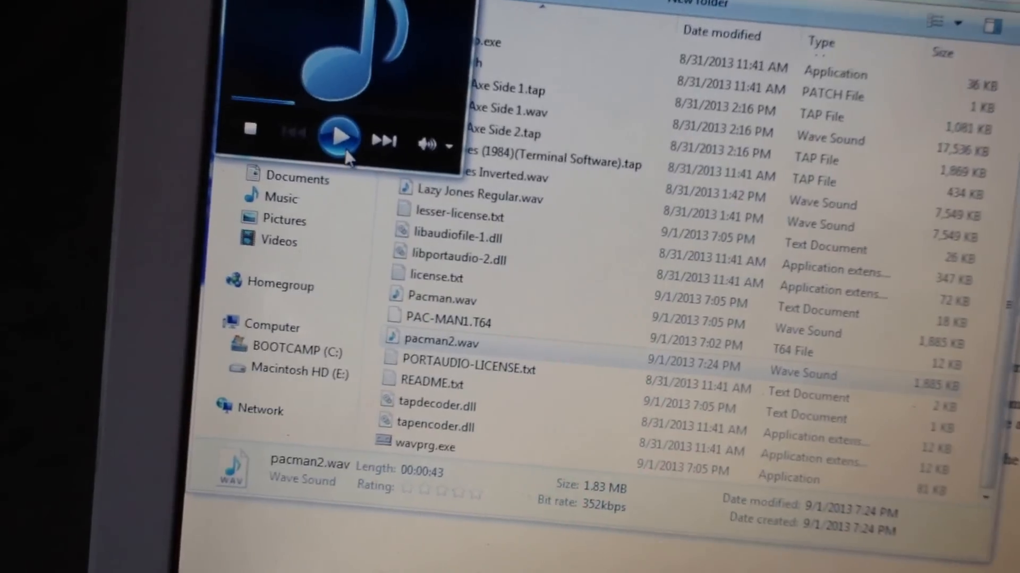